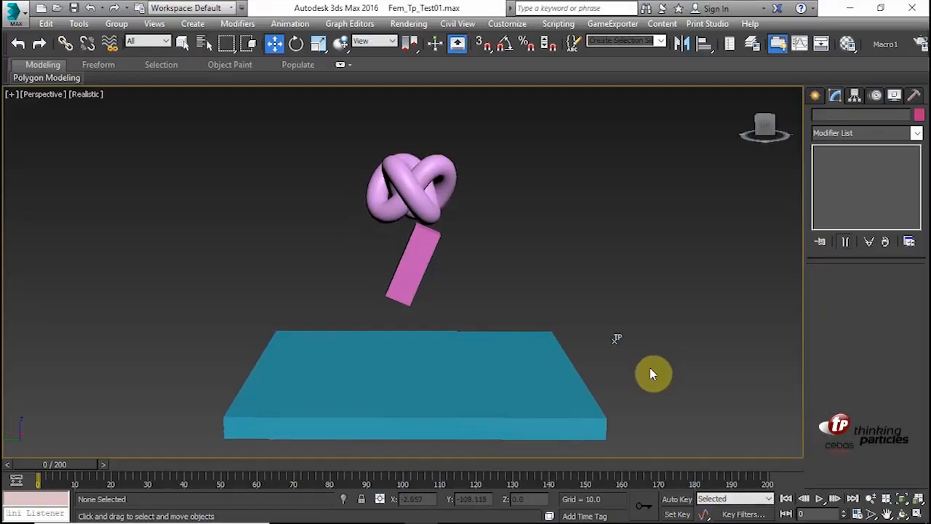
mouse_move(606, 321)
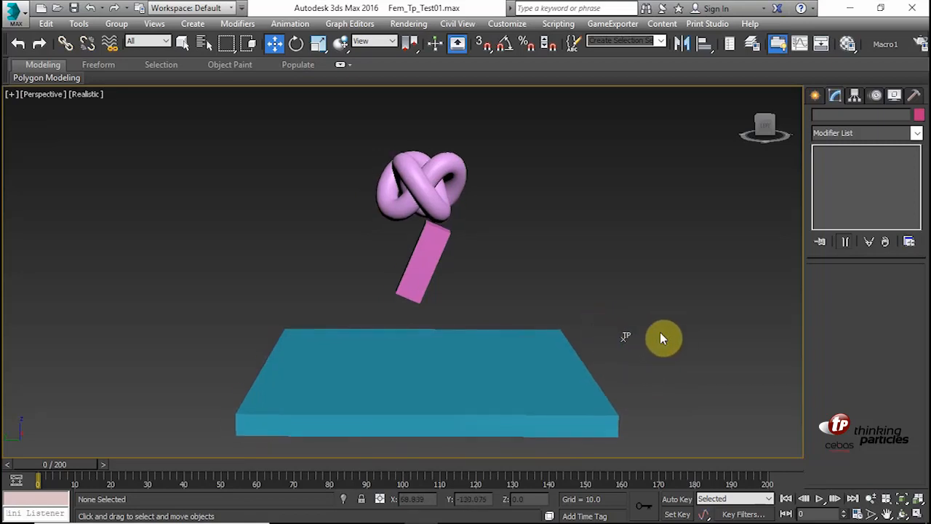
Select the Thinking001 helper in the viewport so its Thinking rollout shows.
left_click(611, 328)
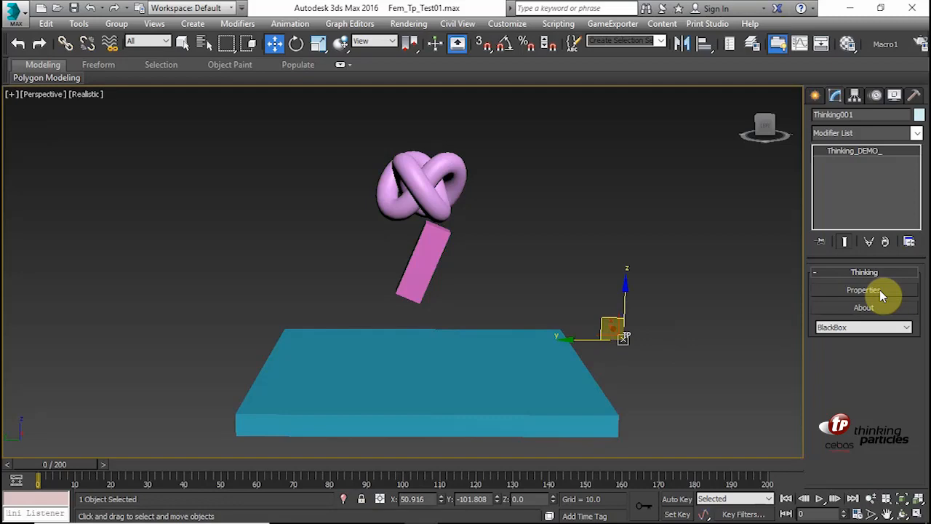
Bring up the Thinking Particles editor and show the Born set's node network and cache settings.
left_click(865, 290)
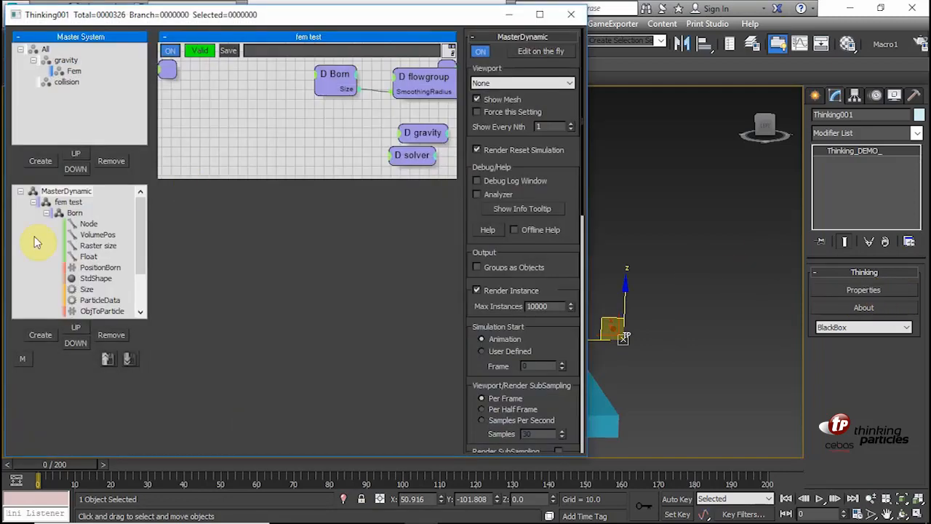
left_click(76, 212)
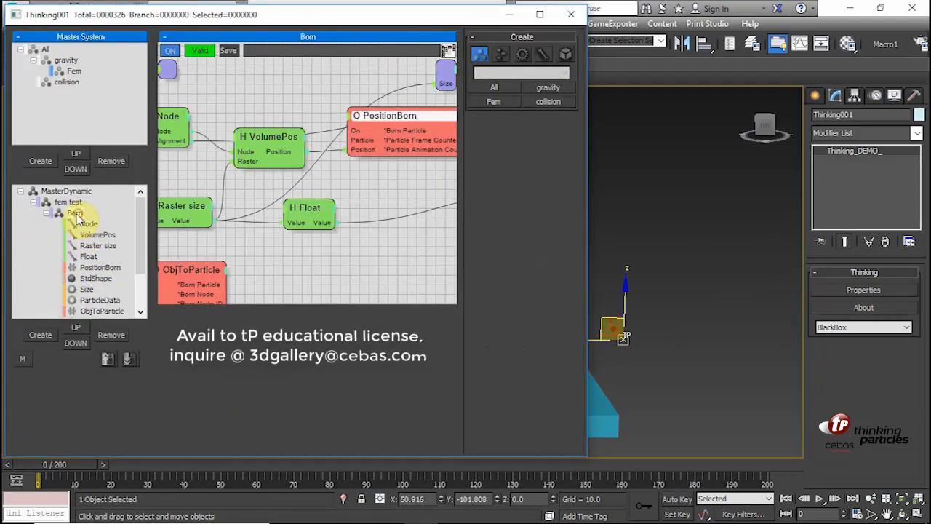
left_click(74, 212)
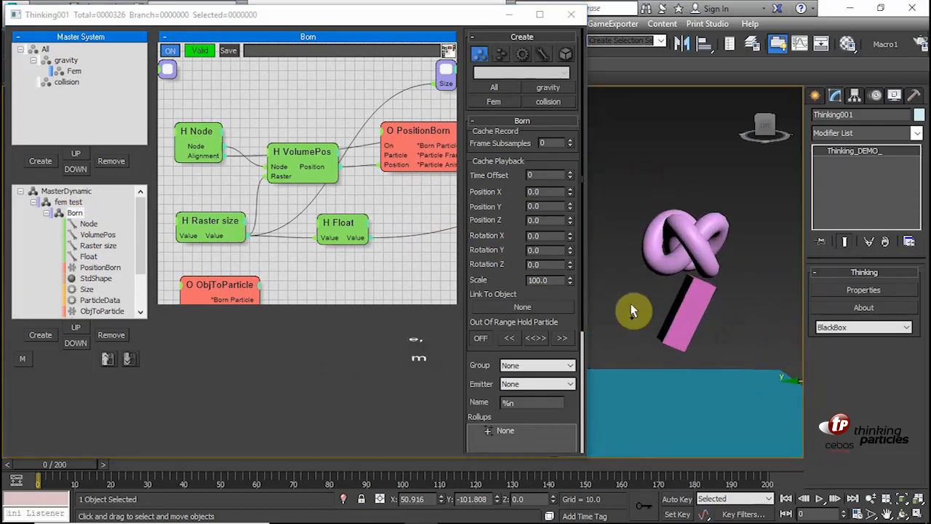
Inspect the Raster size, VolumePos and StdShape nodes of the Born set.
left_click(303, 152)
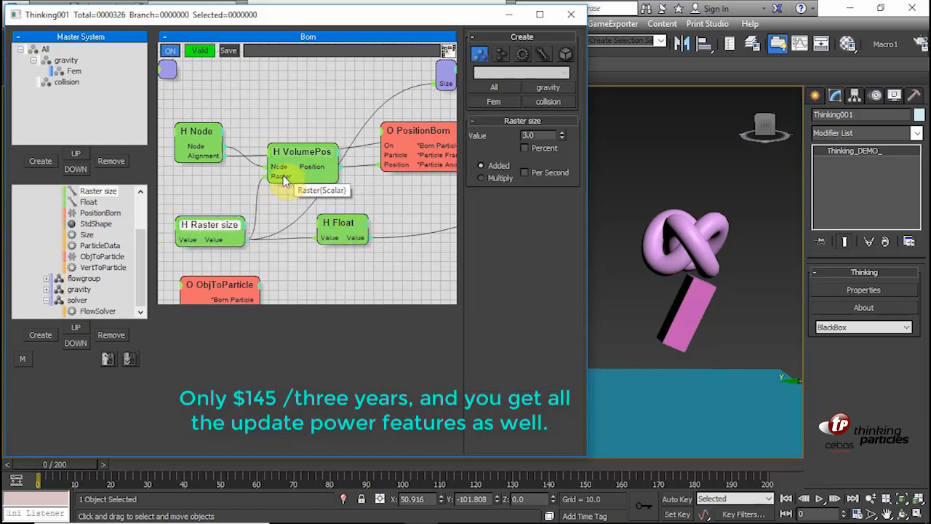
left_click(303, 151)
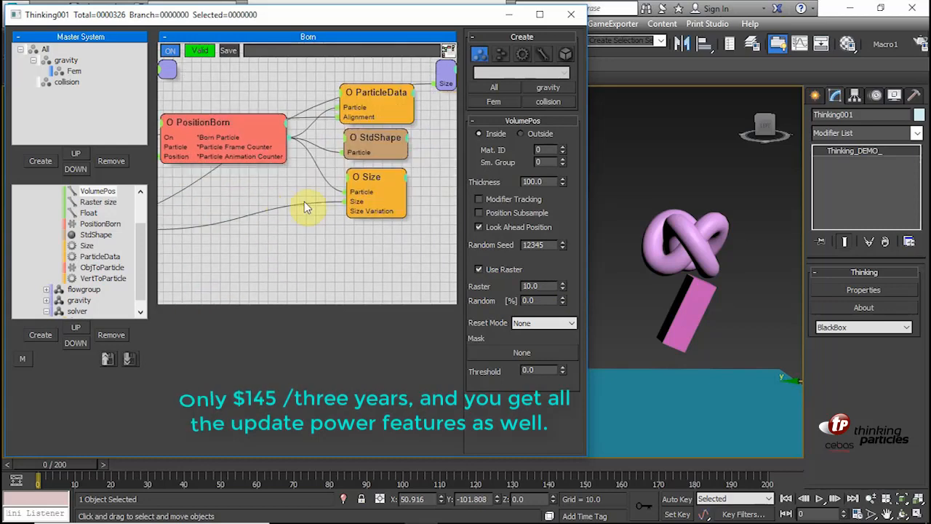
left_click(375, 136)
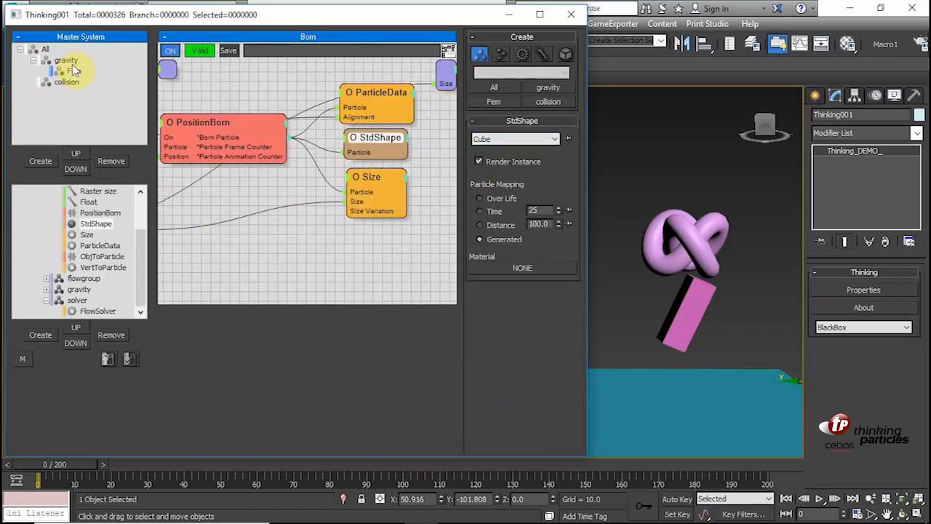
left_click(66, 70)
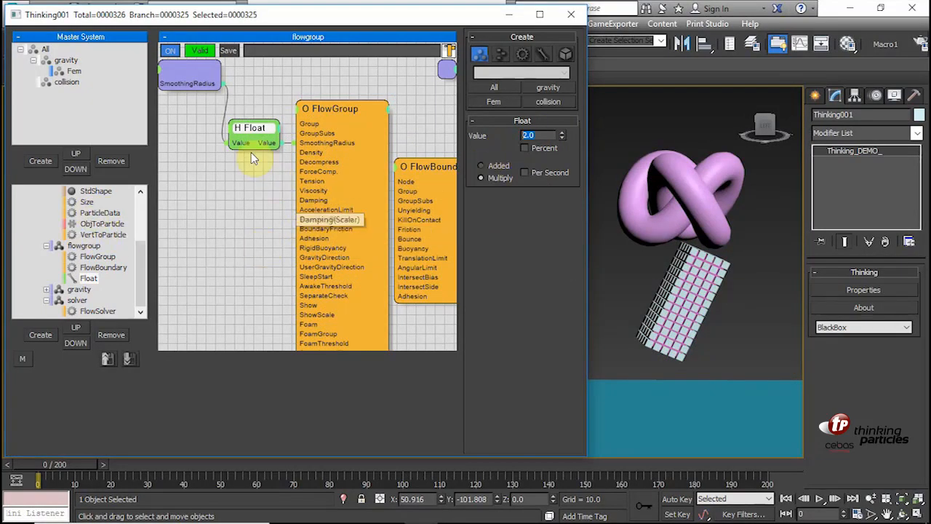
mouse_move(337, 172)
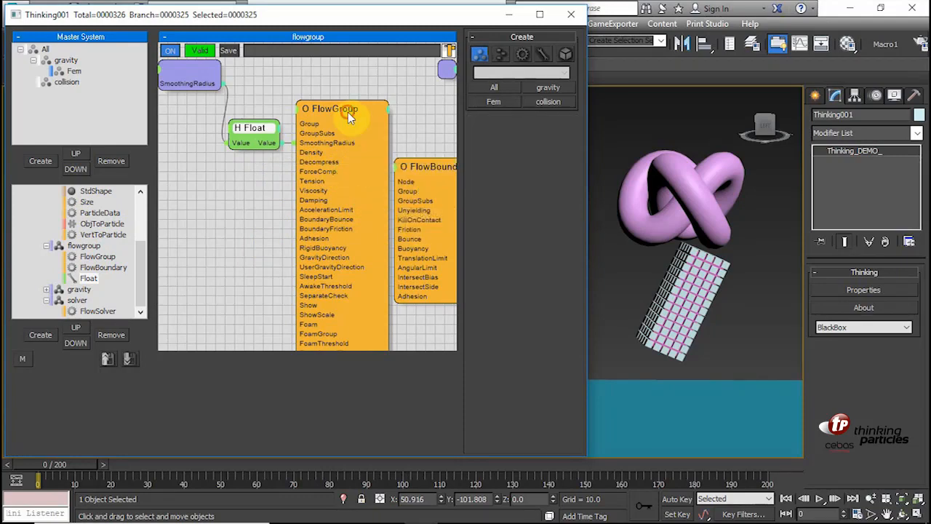
Show the FlowGroup node (FlowSolver, Fem group, SPH VE) and run a first simulation test.
left_click(332, 107)
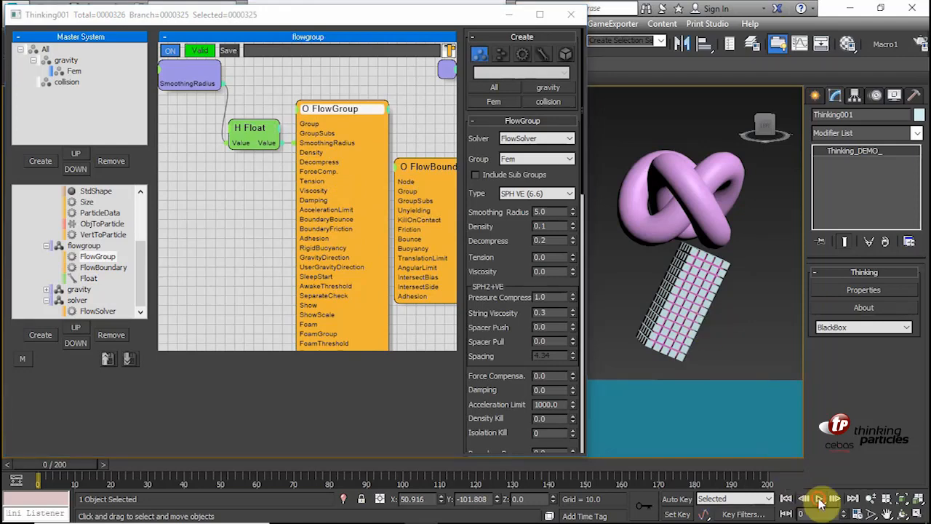
left_click(821, 497)
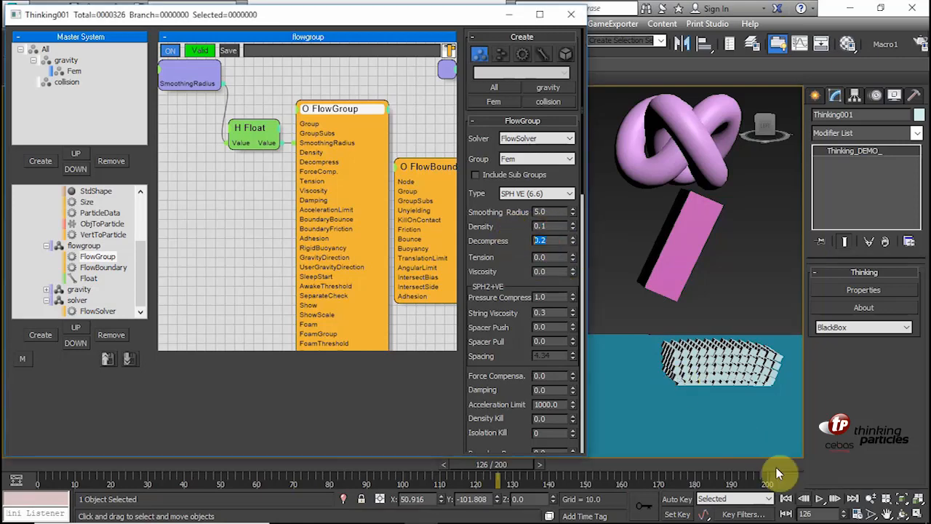
left_click(804, 498)
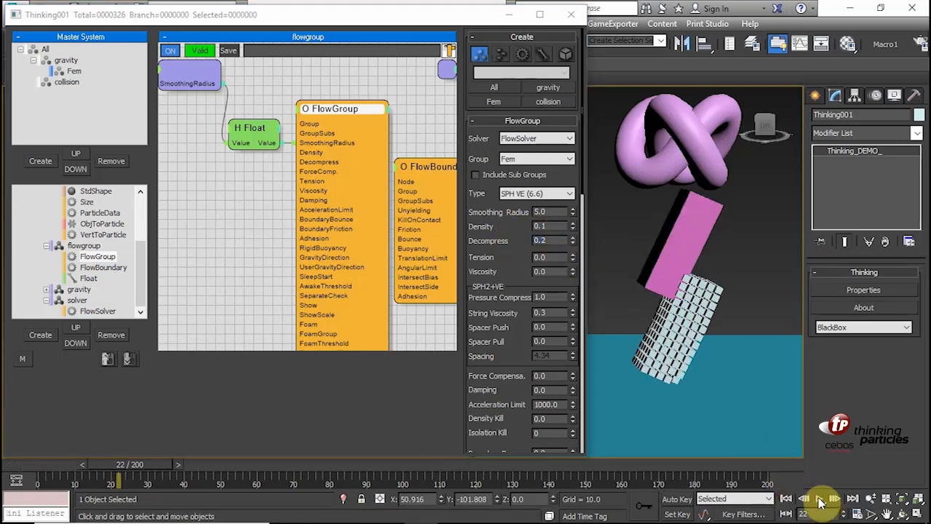
left_click(786, 497)
type("1")
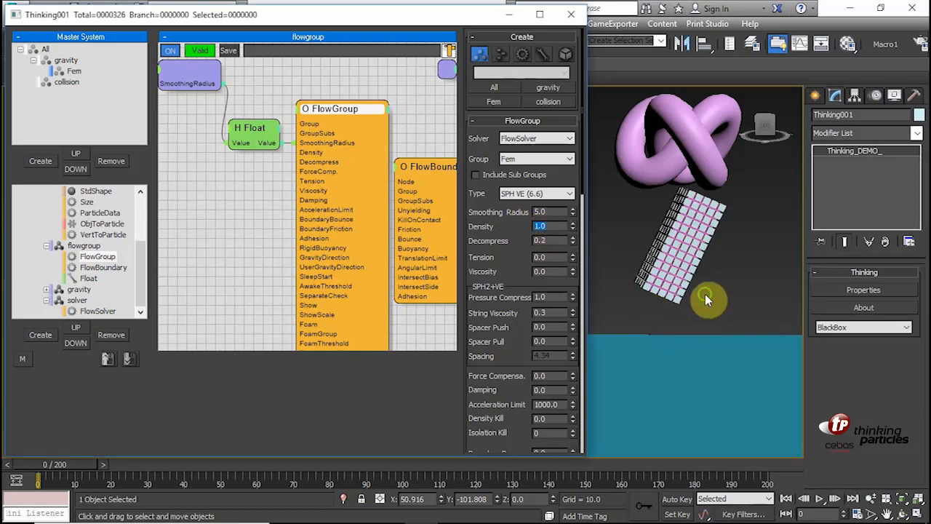
Replay the simulation several times with Density at 0.1, the fluid spilling across the floor slab.
left_click(820, 497)
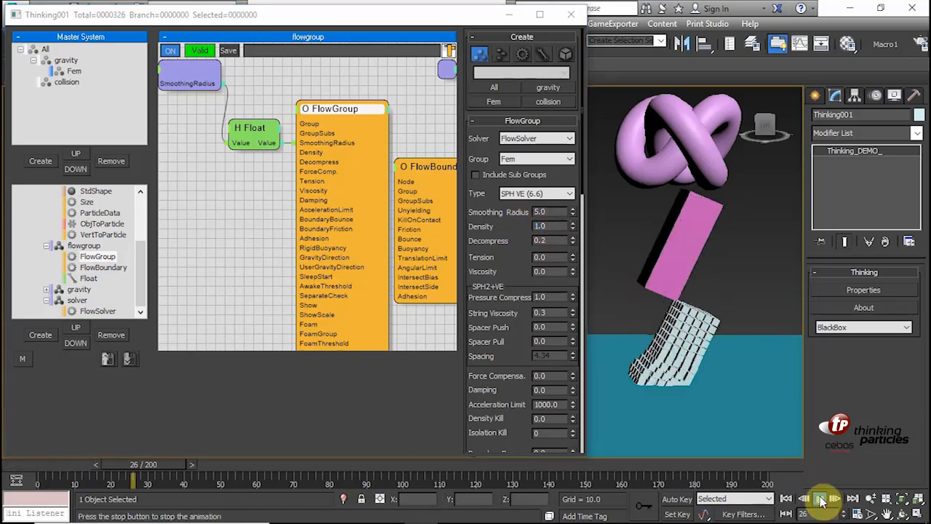
left_click(804, 499)
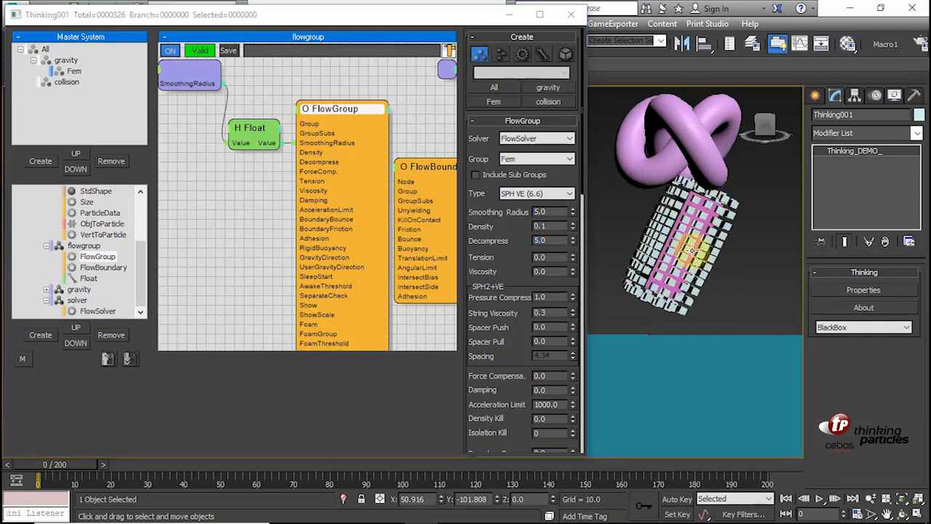
left_click(817, 499)
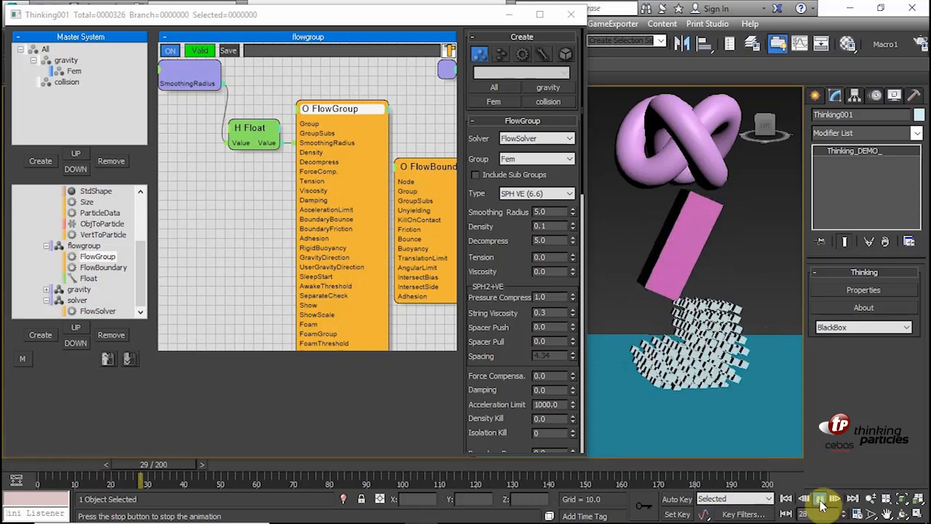
left_click(818, 498)
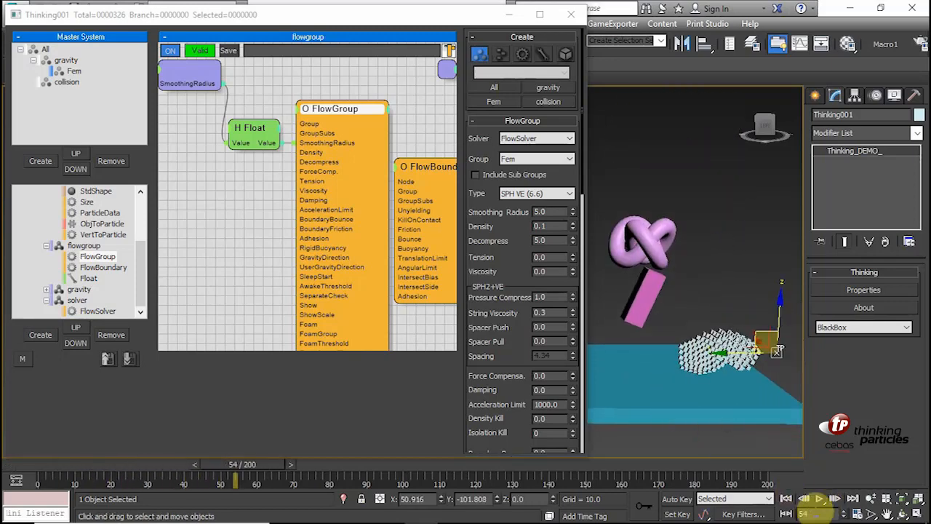
left_click(818, 499)
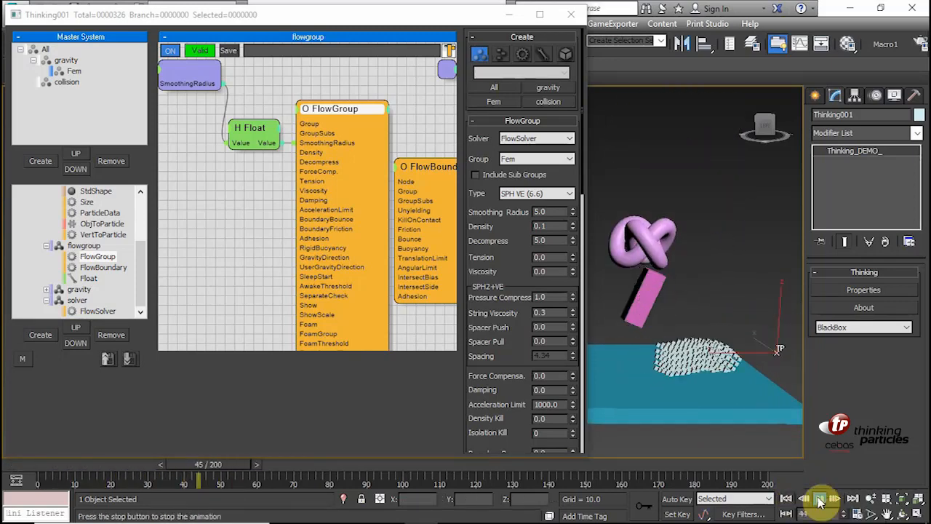
left_click(819, 498)
type("0.2")
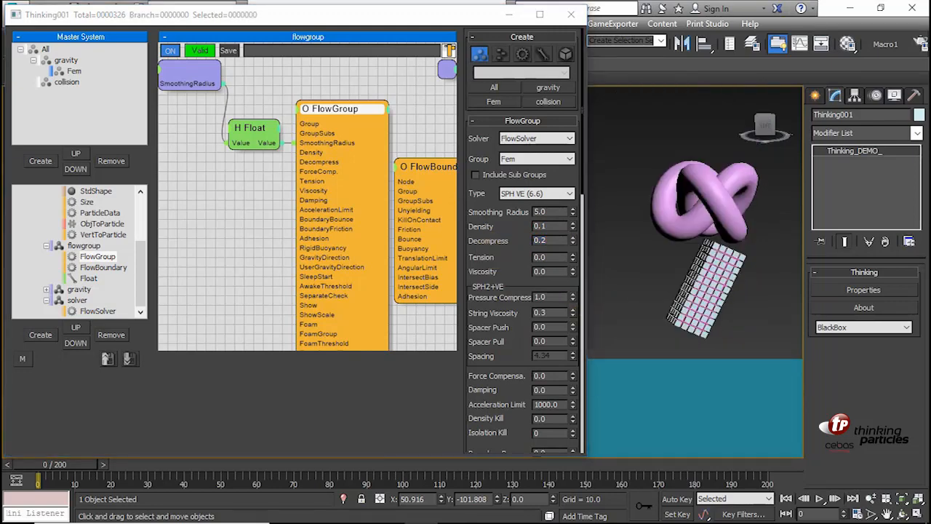
Play the simulation, then try the Float node's Value at 1.2 and replay.
left_click(819, 498)
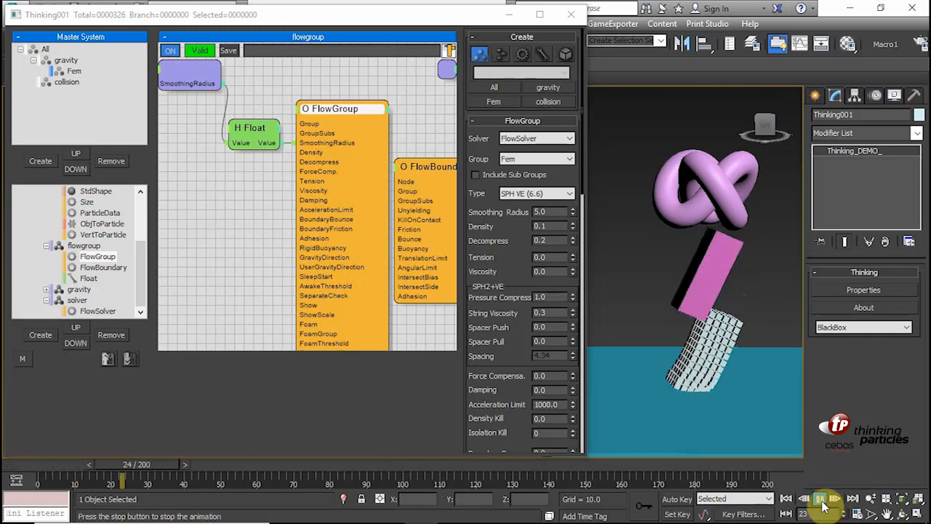
left_click(823, 497)
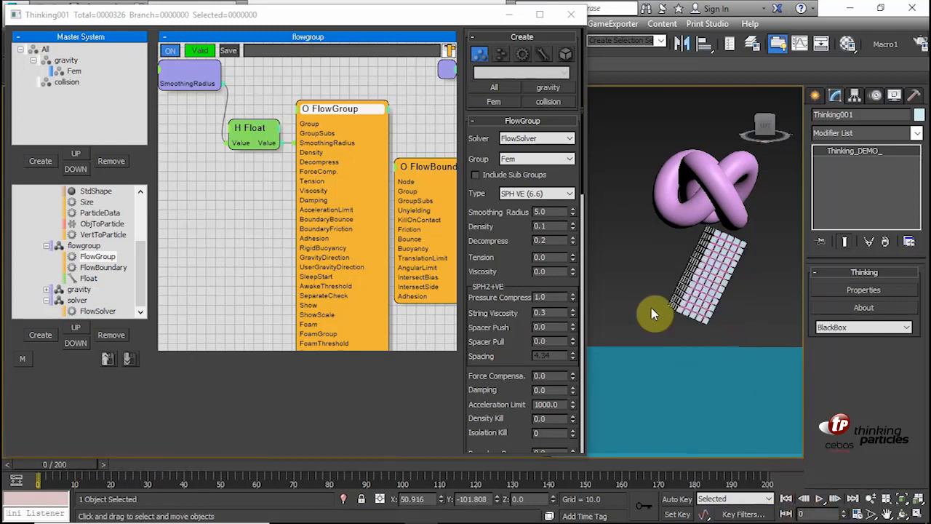
left_click(254, 128)
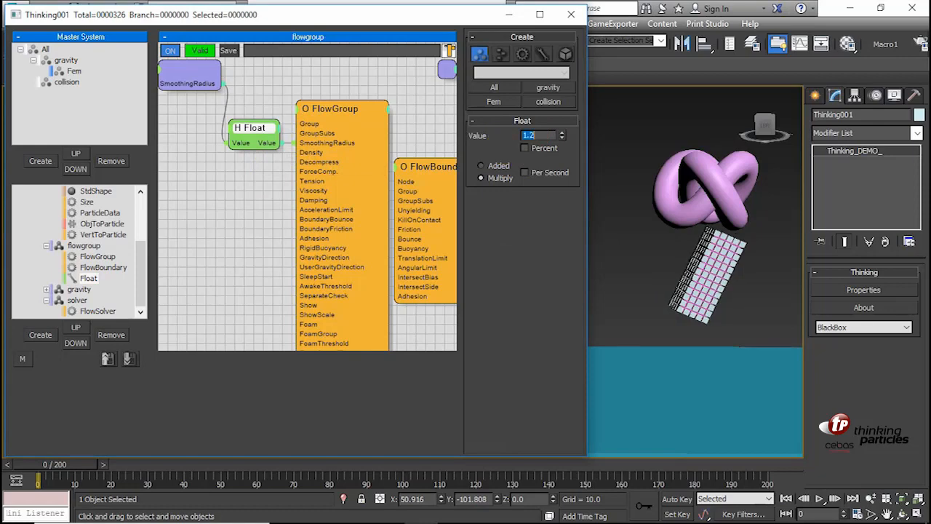
left_click(818, 498)
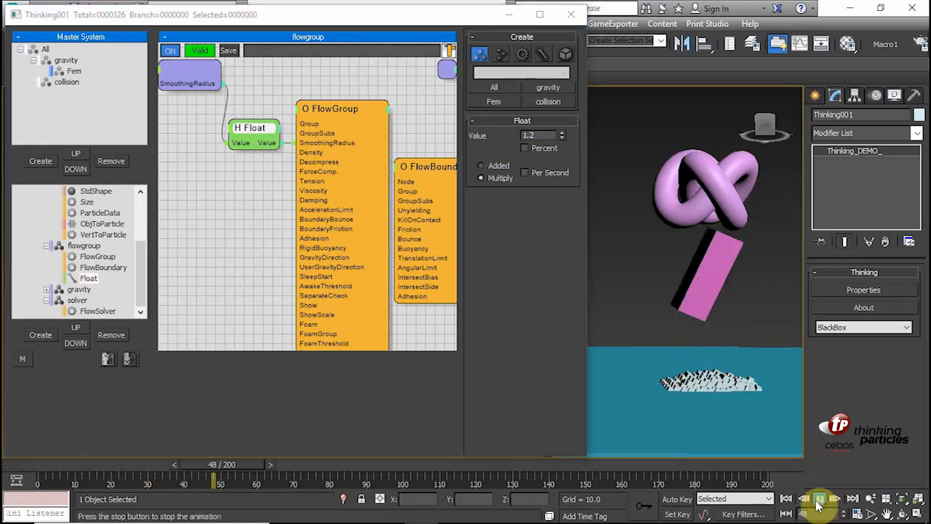
left_click(818, 498)
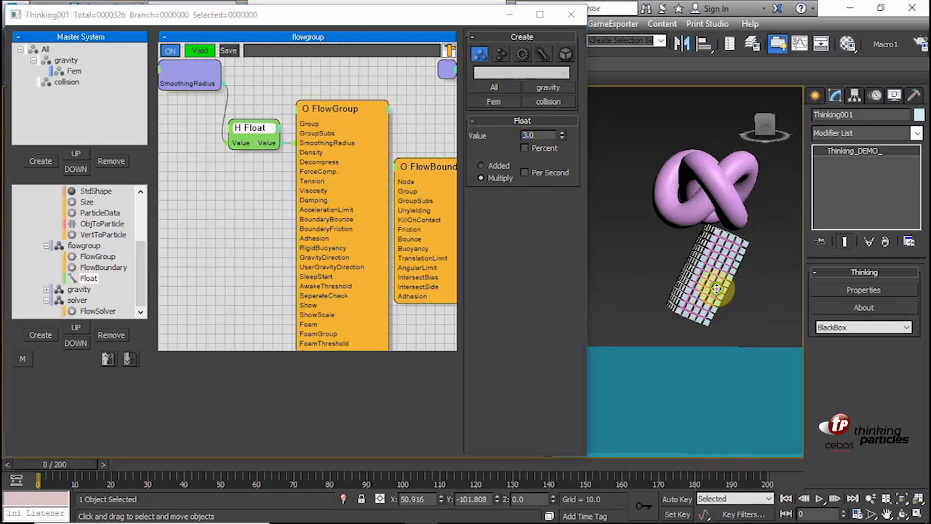
Replay with the Float value at 3.0, then settle on 2.0 after comparing the deformation.
left_click(818, 497)
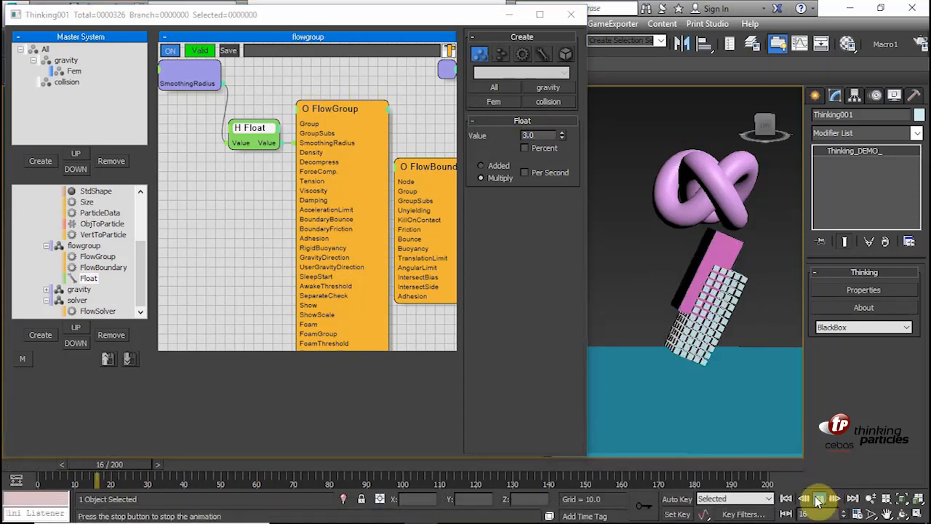
left_click(819, 499)
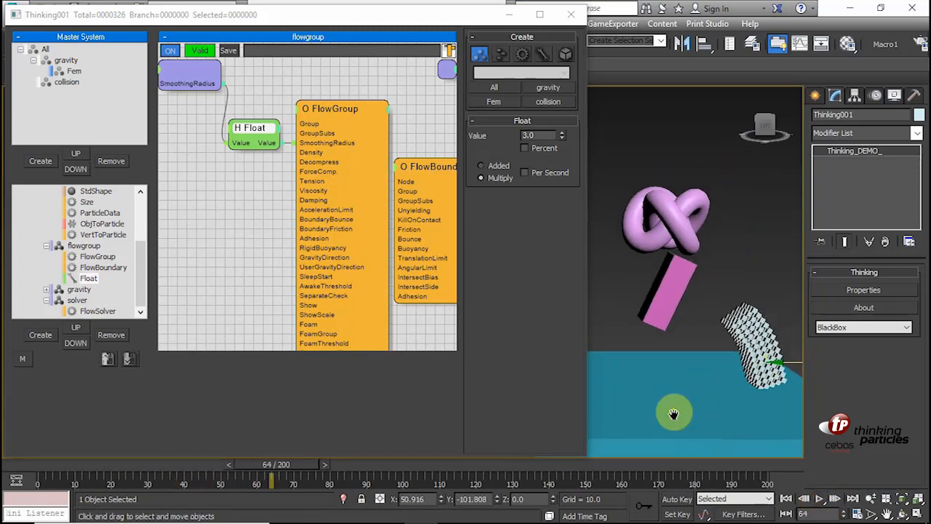
left_click(818, 498)
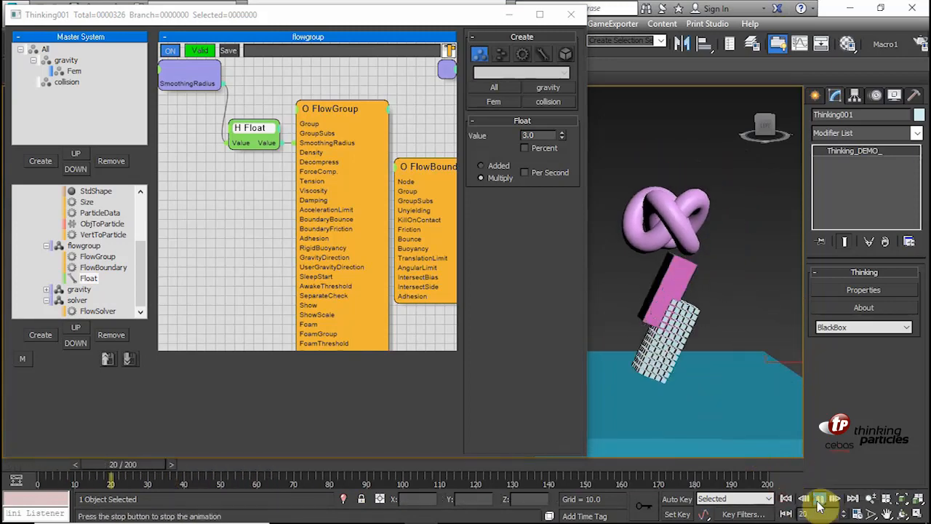
left_click(826, 499)
type("2")
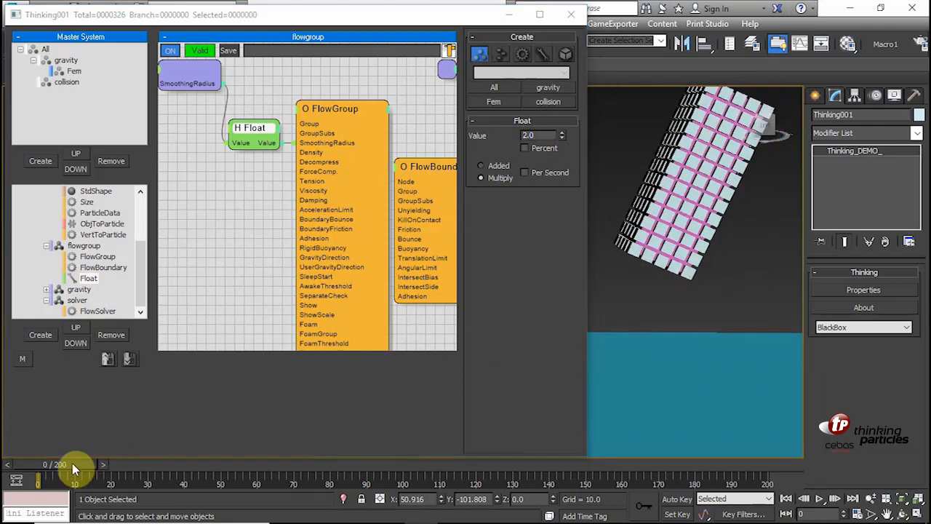
left_click_drag(76, 479, 178, 479)
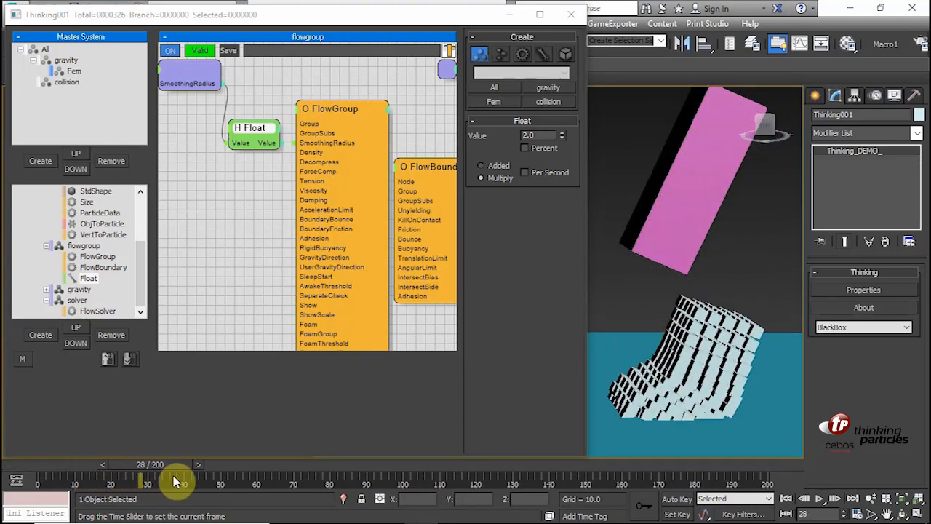
left_click_drag(175, 480, 122, 480)
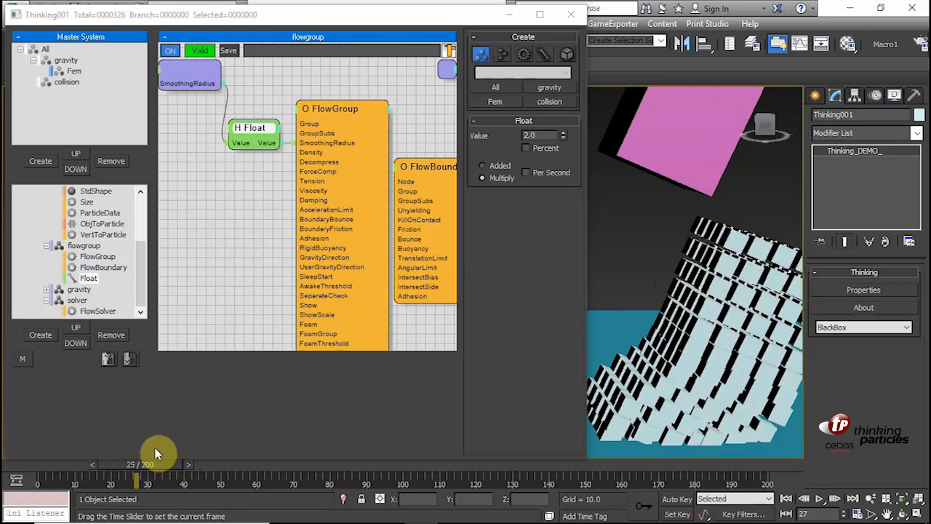
left_click_drag(133, 478, 114, 479)
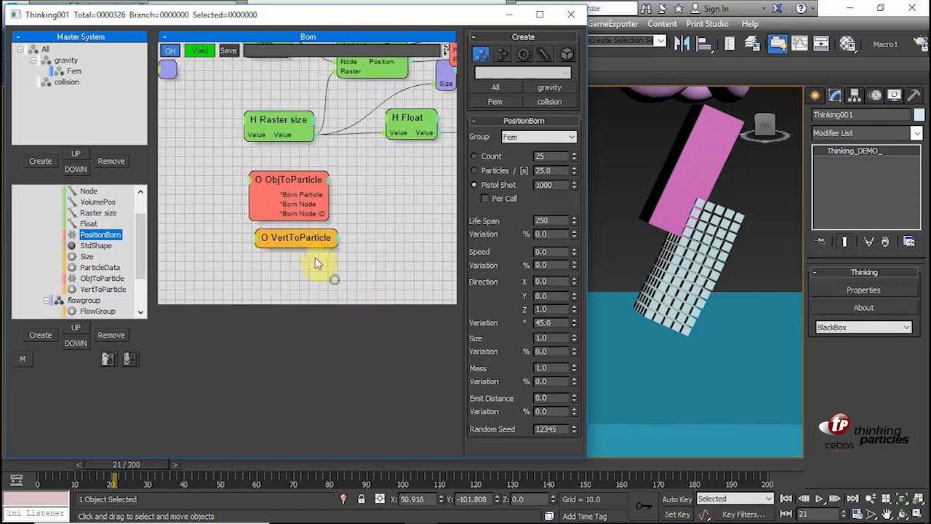
Enable Show Mesh on the Fem group and make VertToParticle use Box002 assigned to the Fem group.
left_click(297, 238)
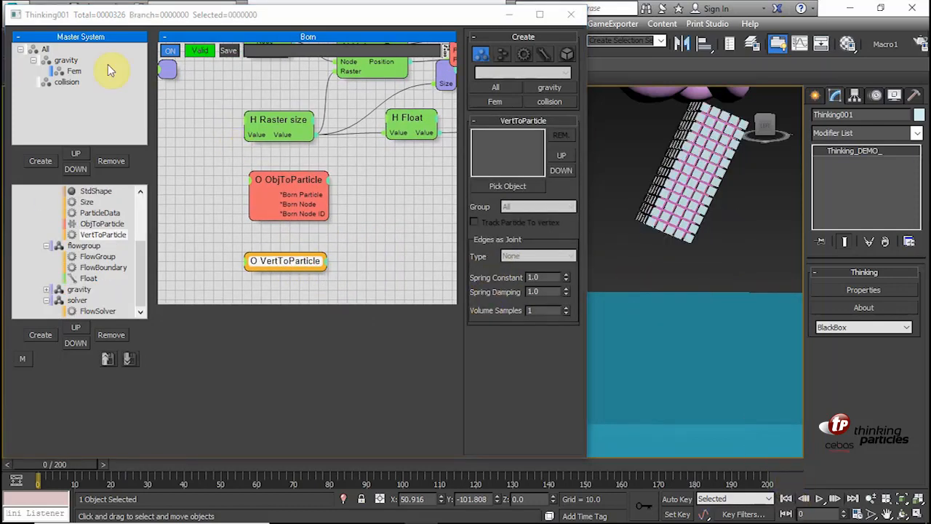
left_click(73, 69)
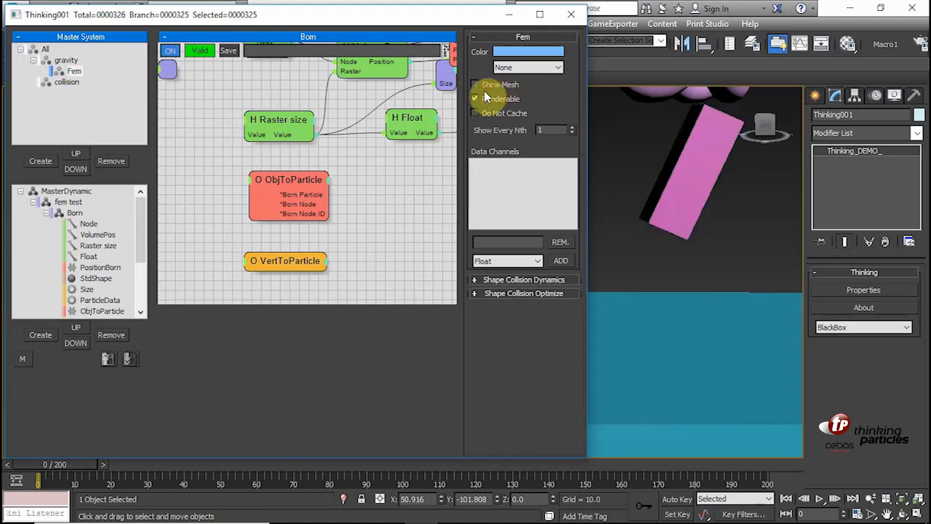
left_click(285, 261)
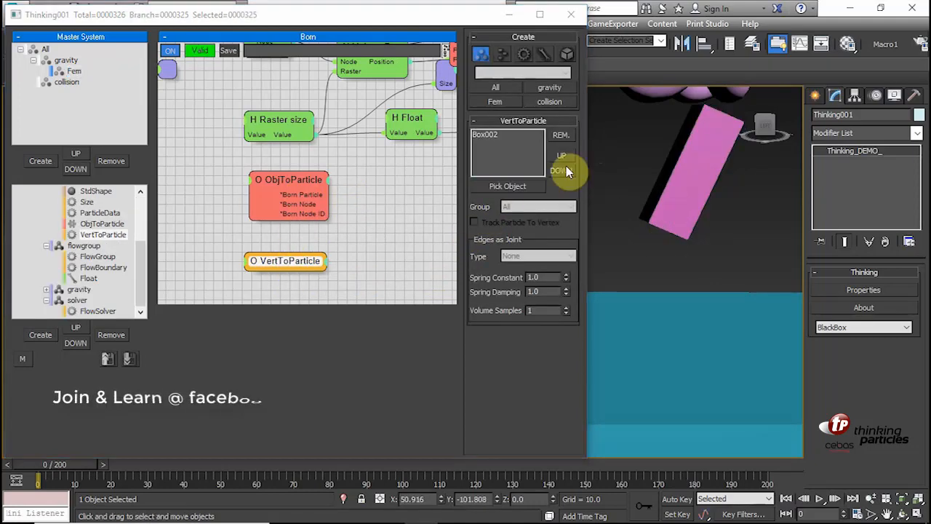
left_click(539, 206)
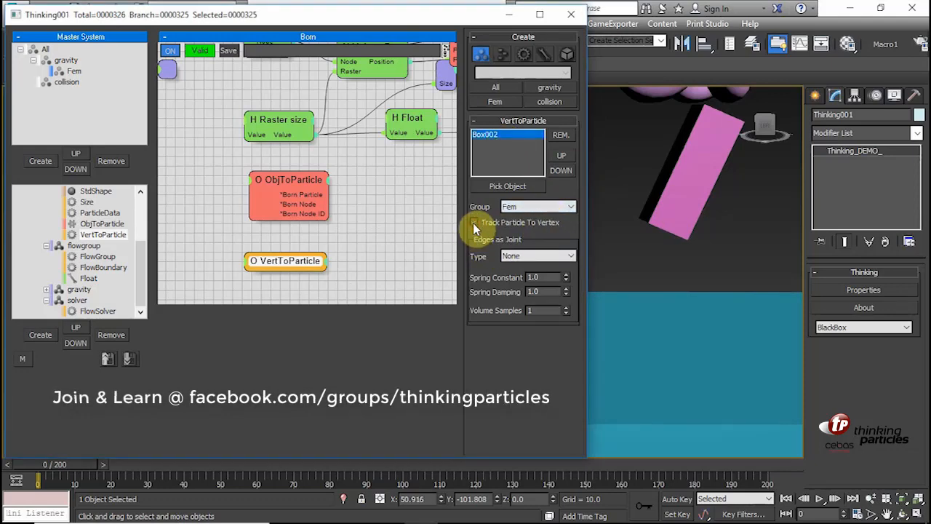
left_click(474, 221)
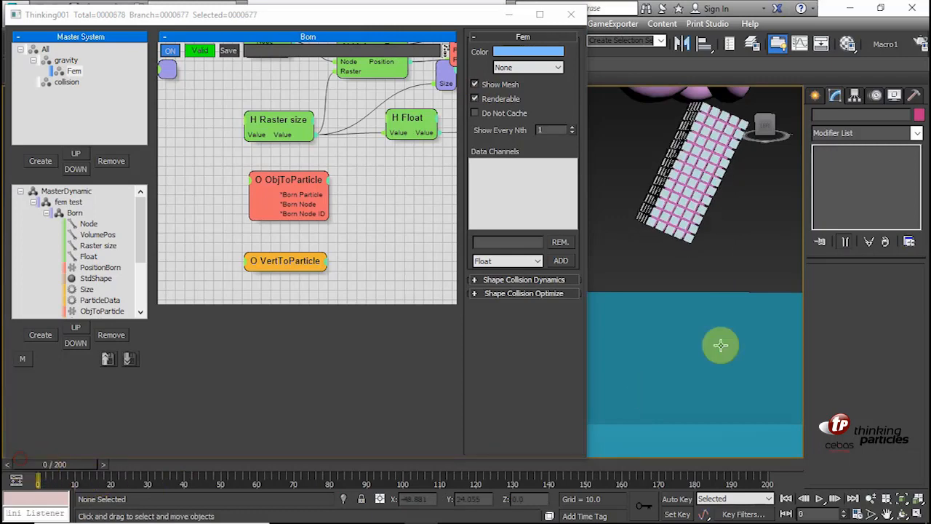
Play the simulation so the pink particle box falls onto the blue ground and deforms, then stop.
left_click(820, 500)
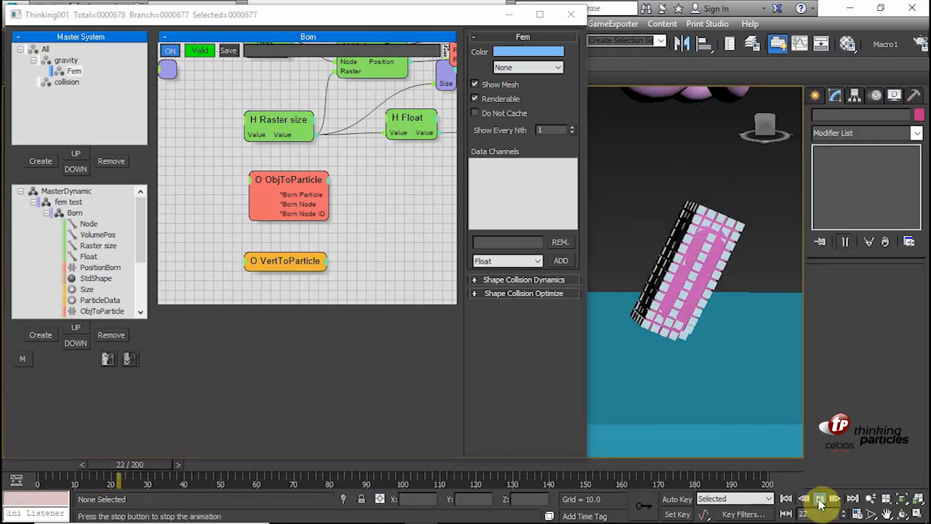
left_click(818, 498)
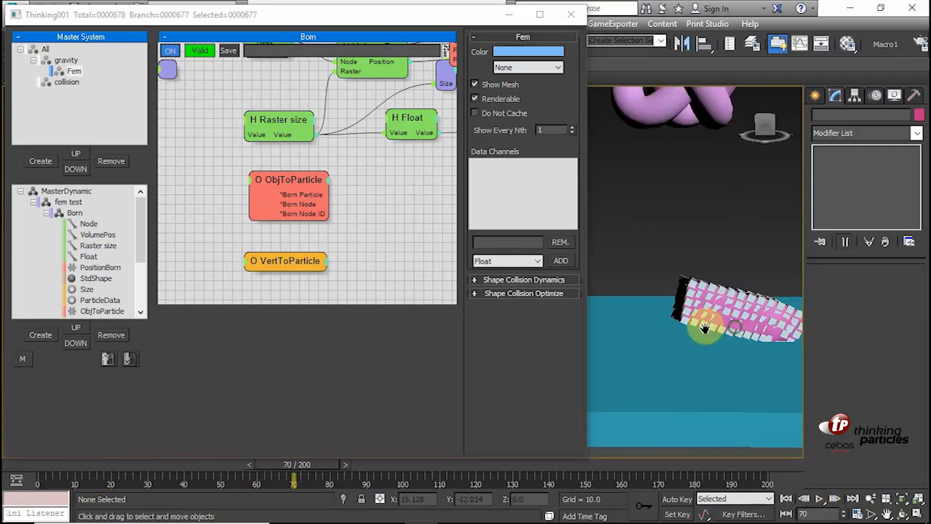